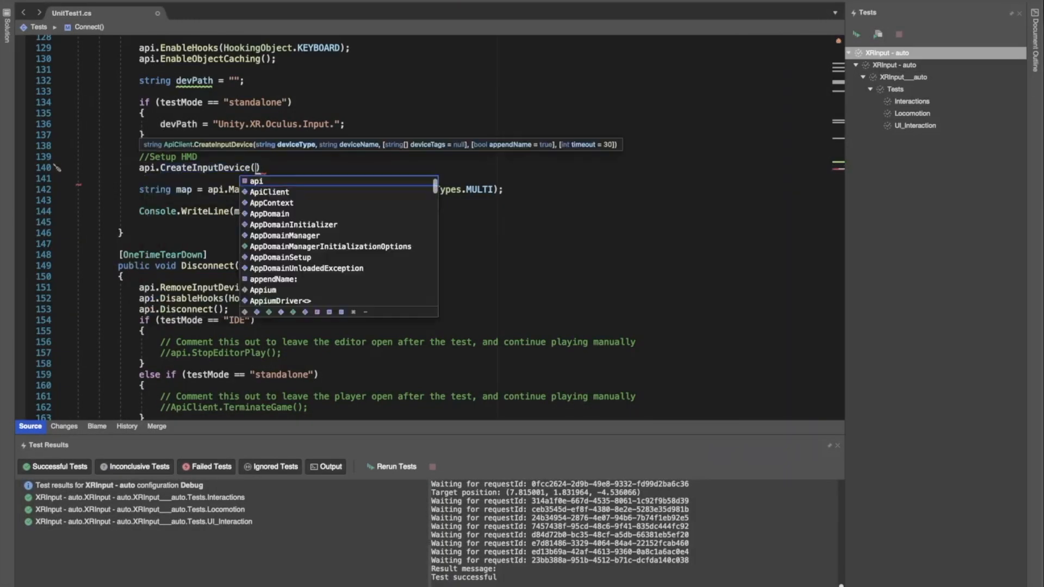
- Create virtual OculusHMD, OculusLeftHand and OculusRightHand devices, log their paths, then wait 2000 ms
text("OculusHMD", "OculusHMD", new string[] {")
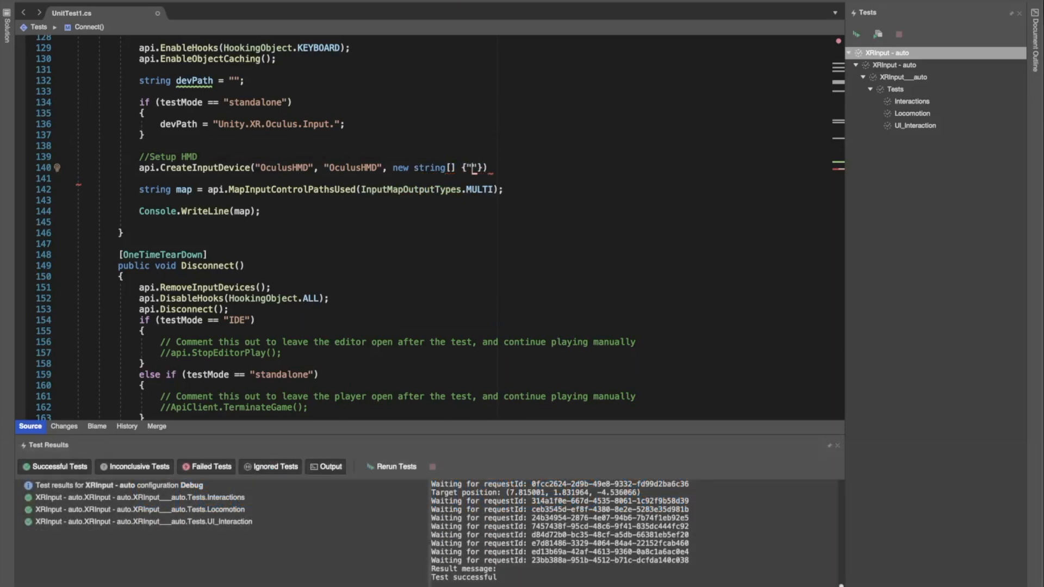
text(GDIOHMD)
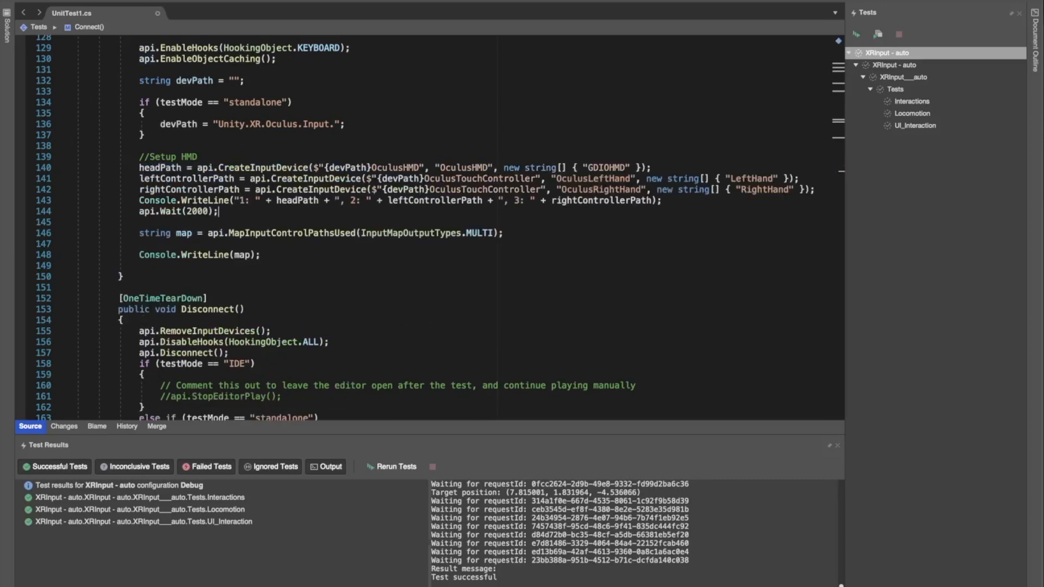
- Add api.ButtonPress("OculusLeftHand/grippress") after the 'Make it move' comment in the Interactions test
scroll(down, 3)
text(api.ButtonPress(")
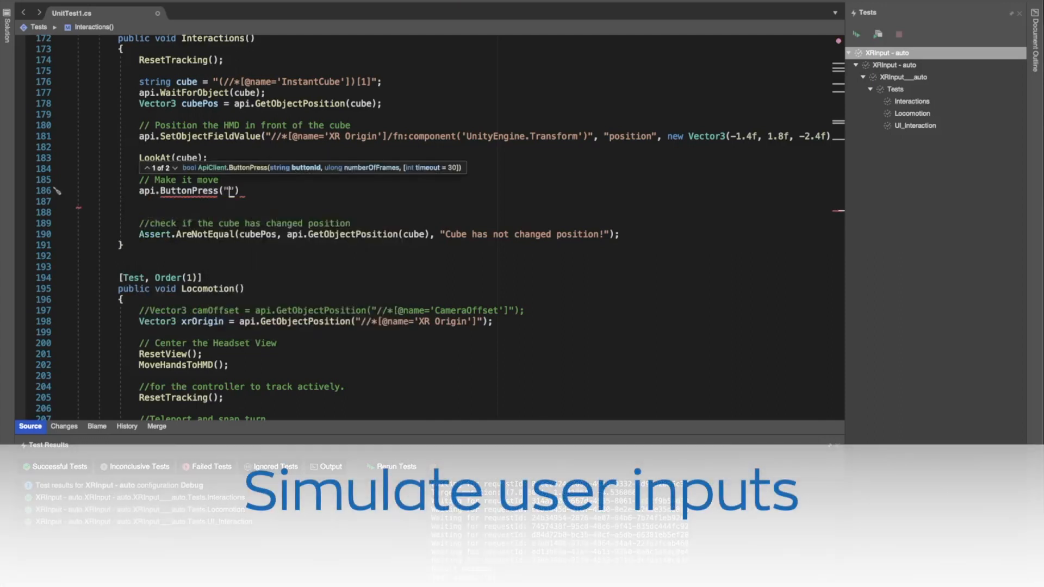
text(OculusLeftHand/)
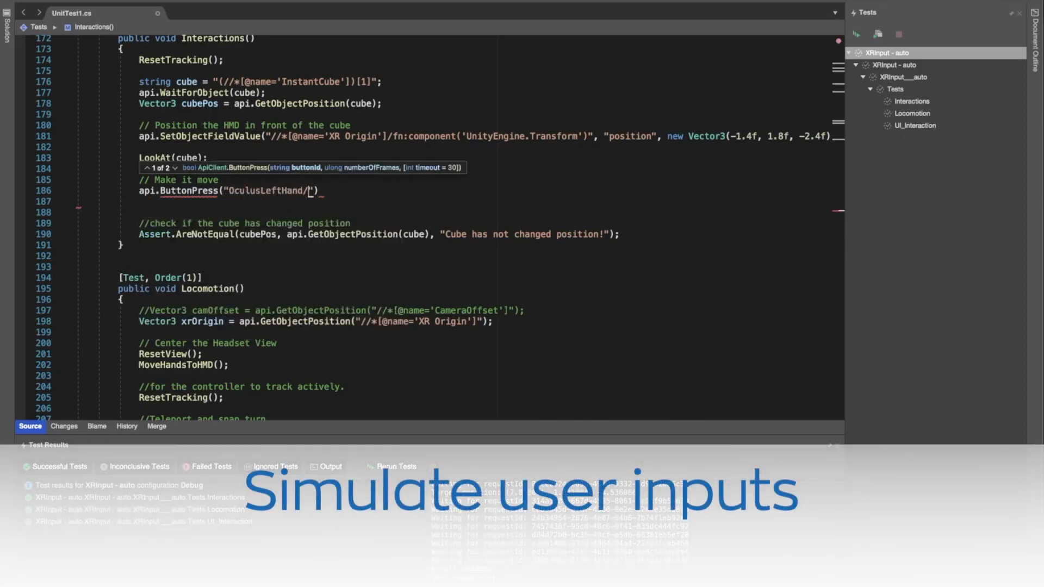
text(grippress)
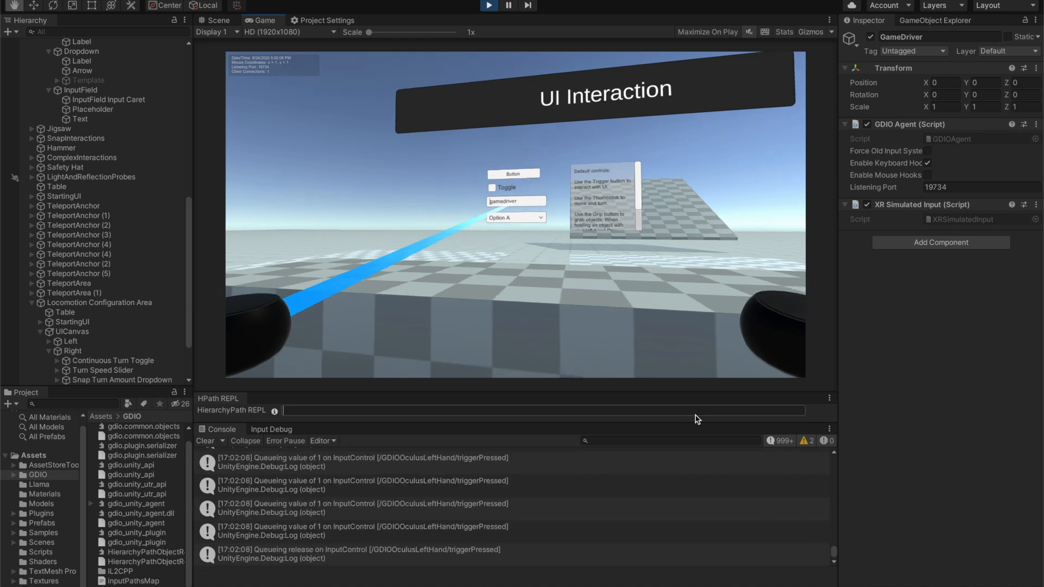
- Open the UI panel's Dropdown in the Game view and select Option C
click(515, 217)
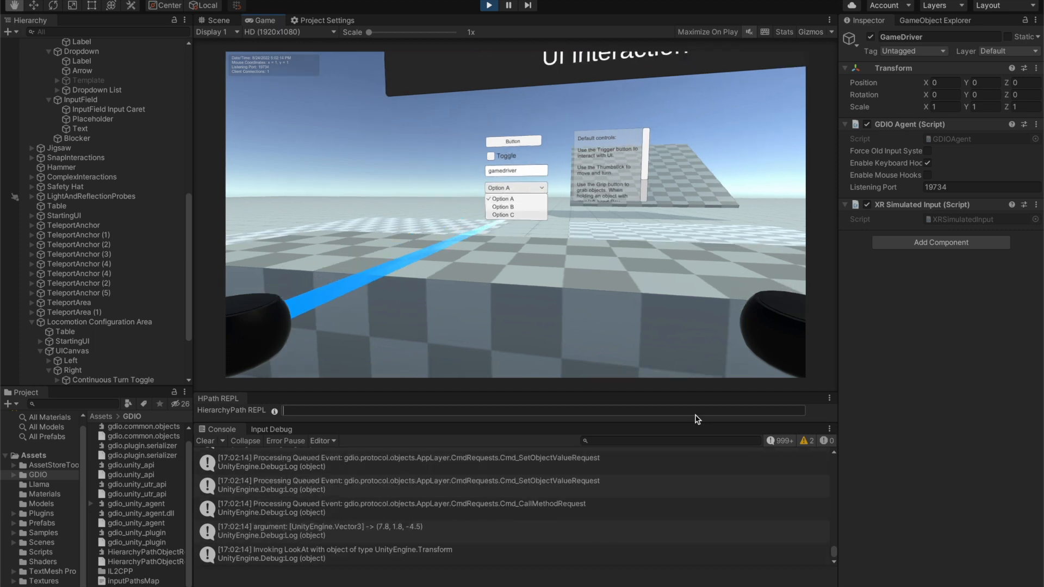
click(502, 214)
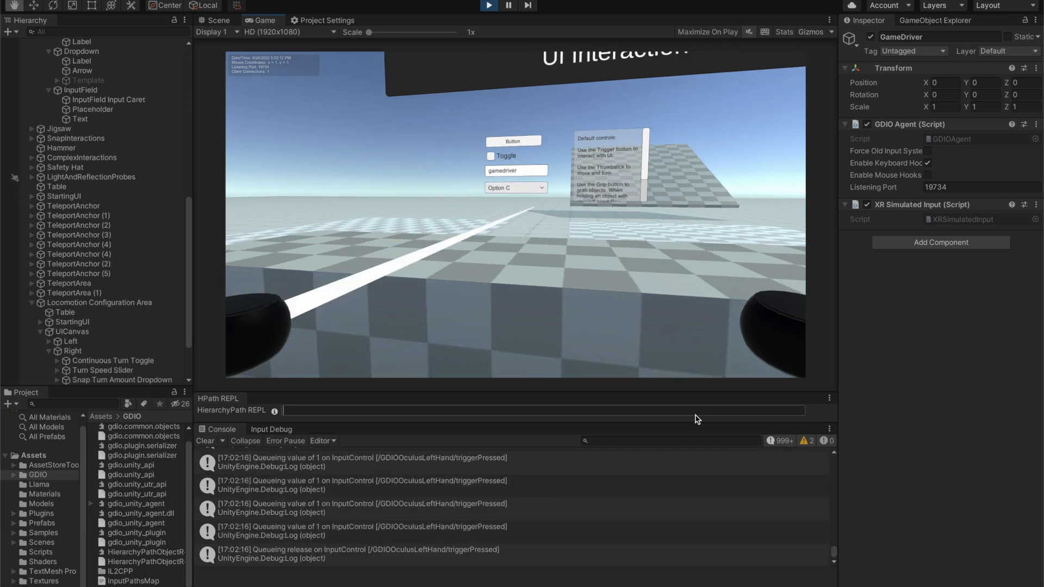